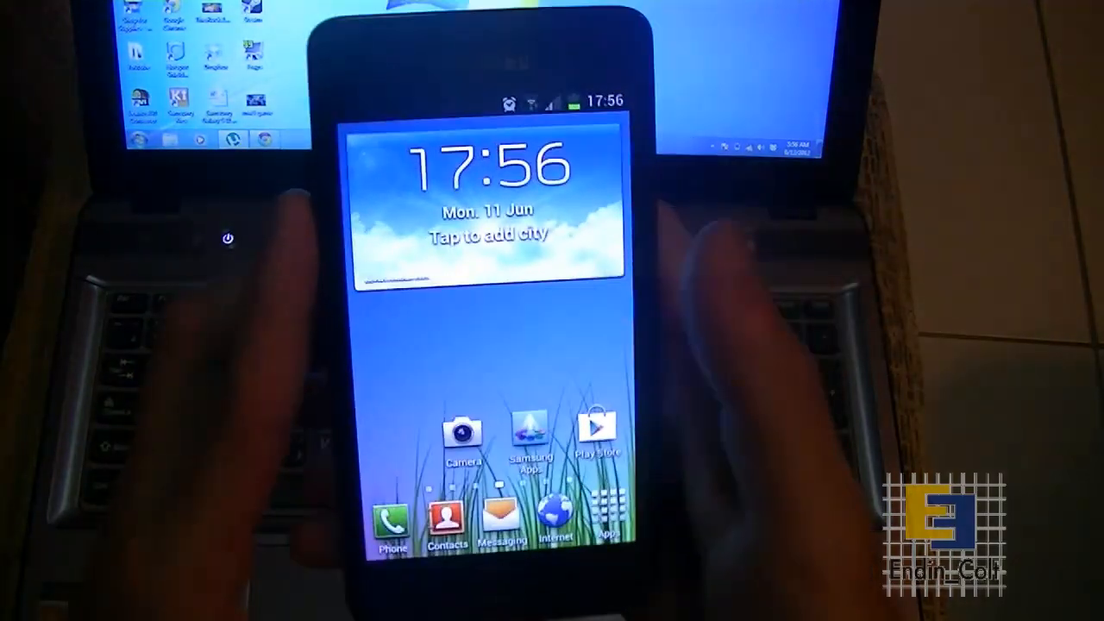
Launch the Play Store from the home screen to look for an app.
click(597, 428)
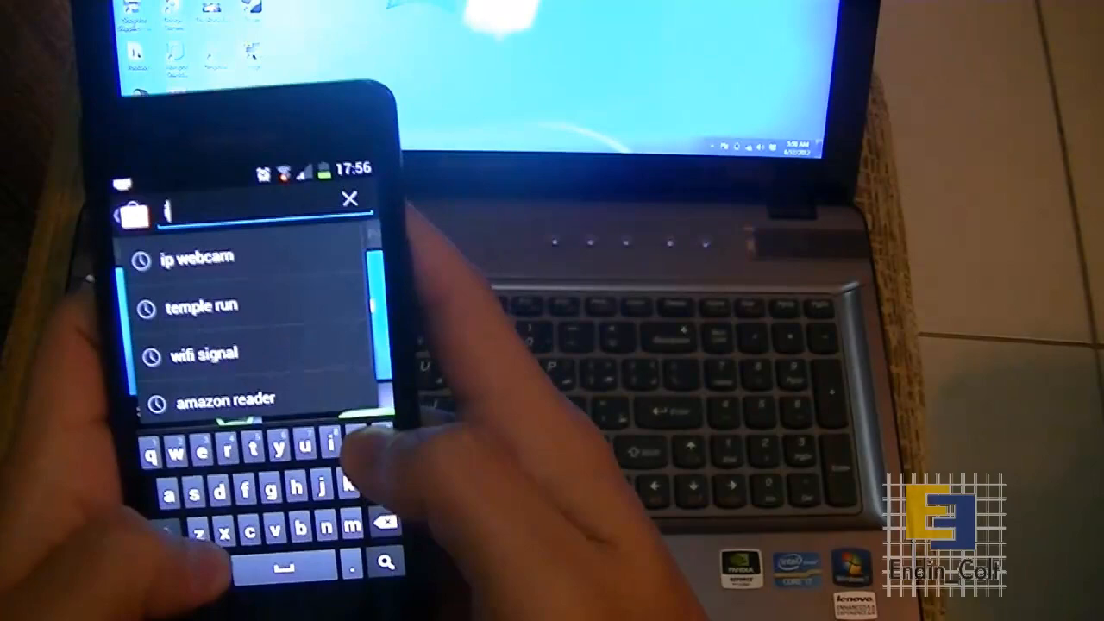
Search the Play Store for 'ip webcam' via the suggestion, listing IP Webcam by Pas first.
text(p)
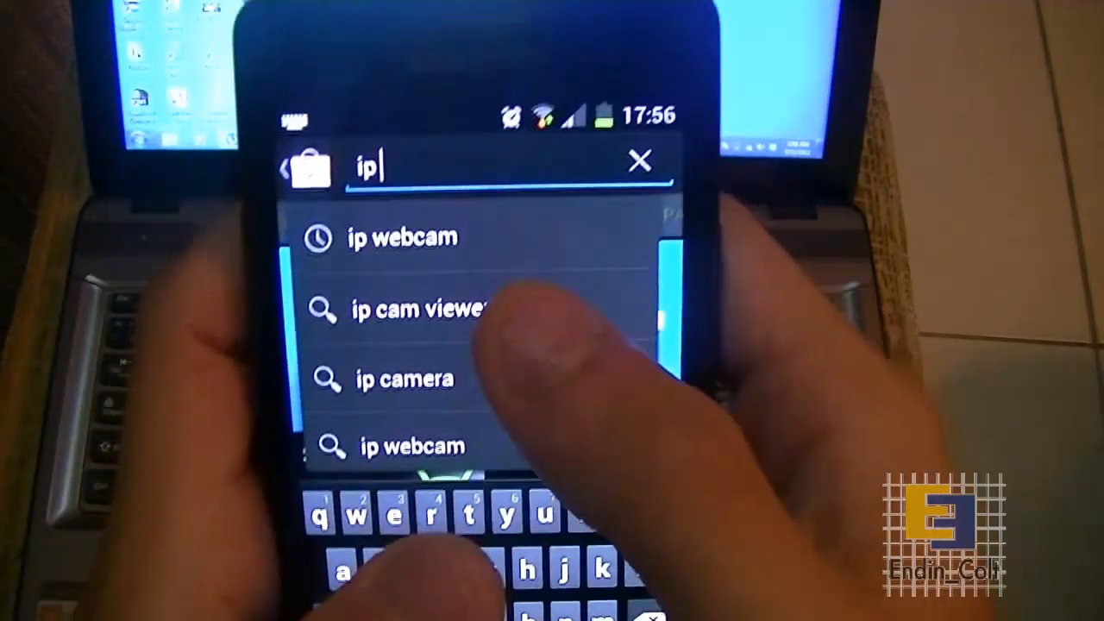
click(400, 238)
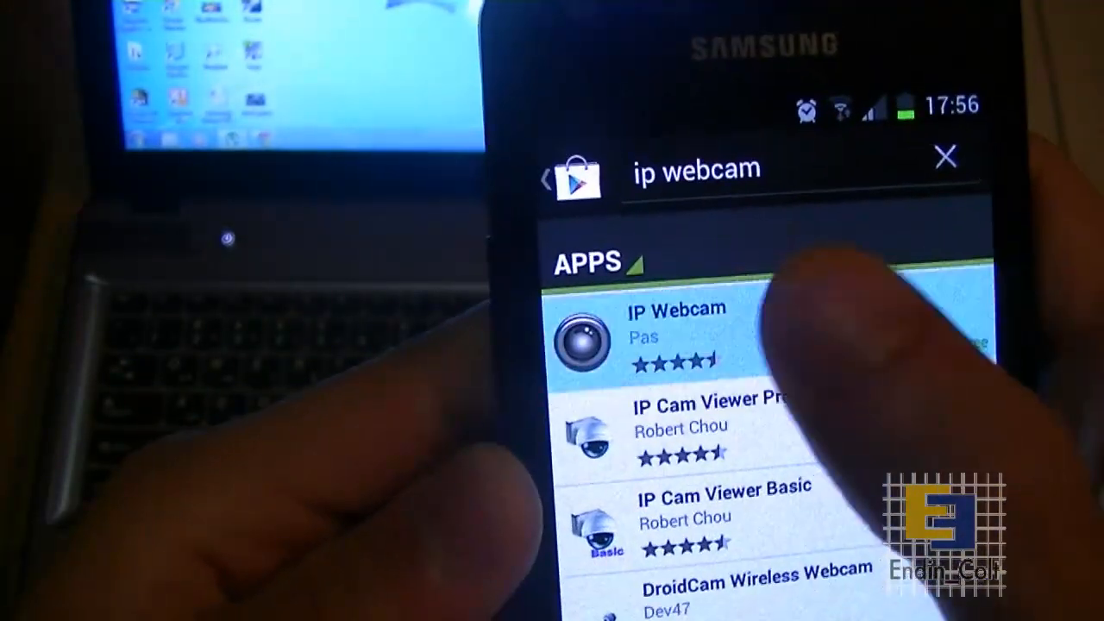
click(673, 336)
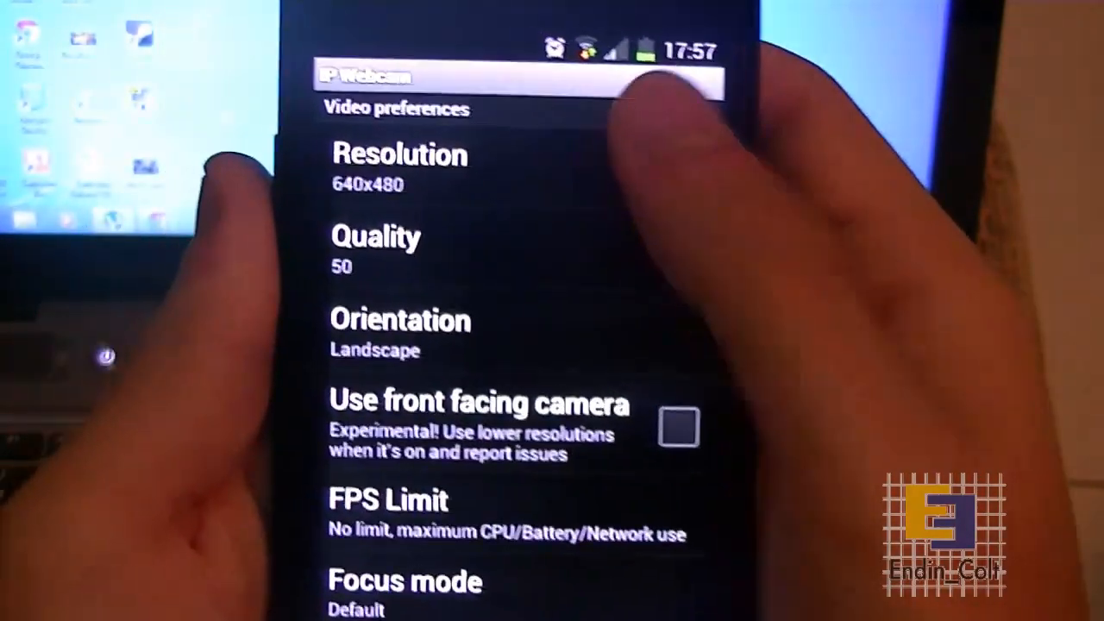
Bring up IP Webcam's Video resolution choices, with 640x480 currently selected.
click(397, 169)
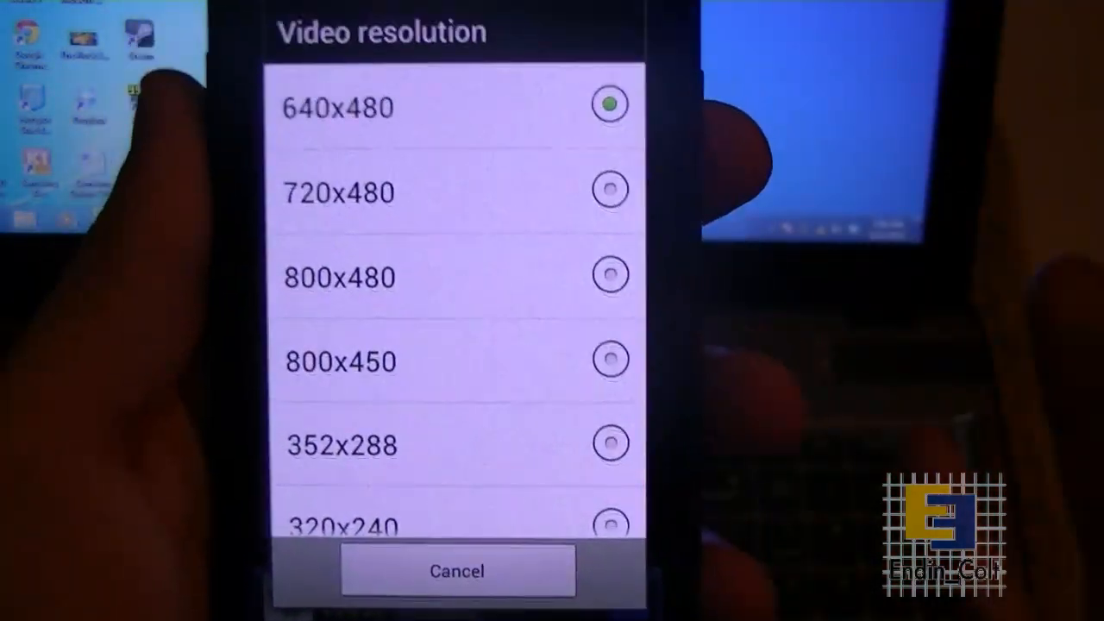